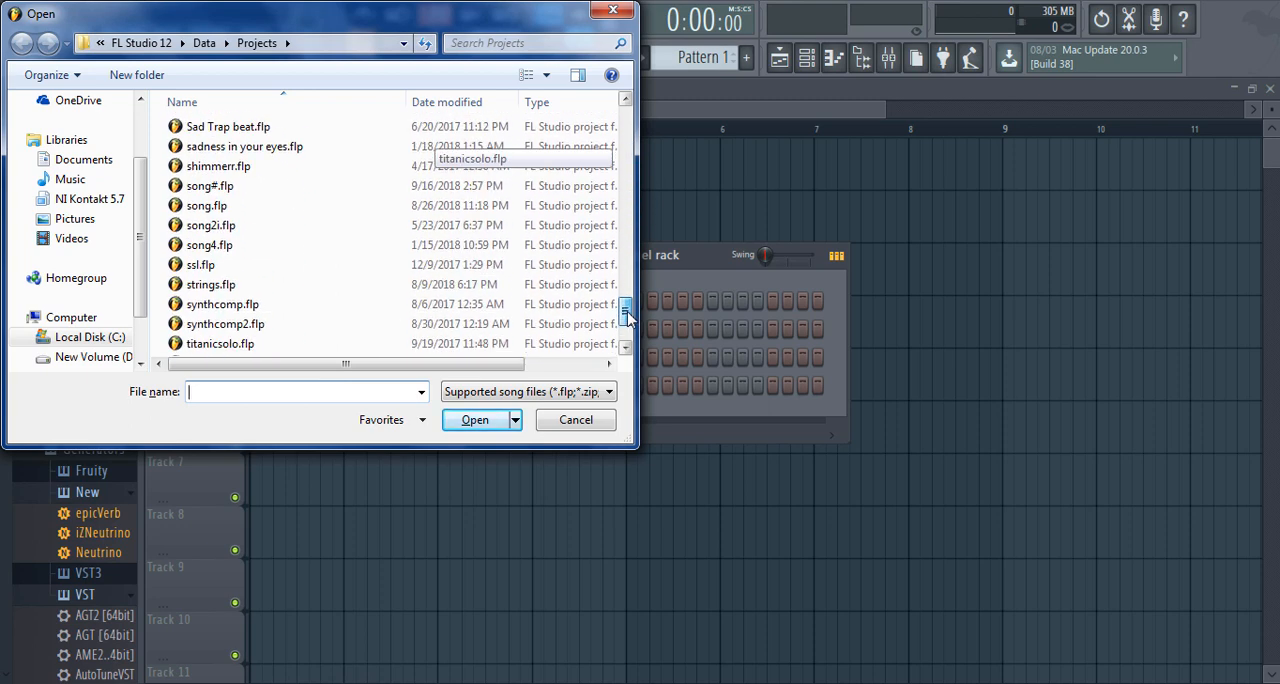
Open the song#.flp project from the Projects folder list.
scroll("down", 3)
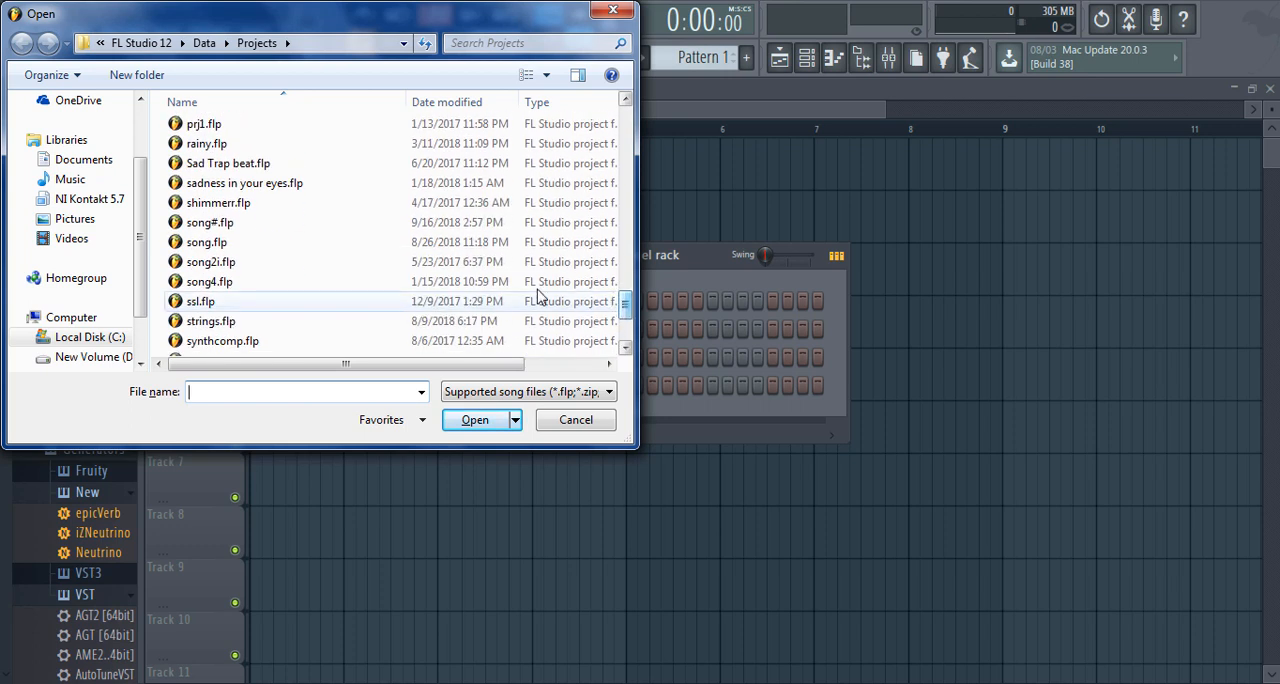
left_click(208, 280)
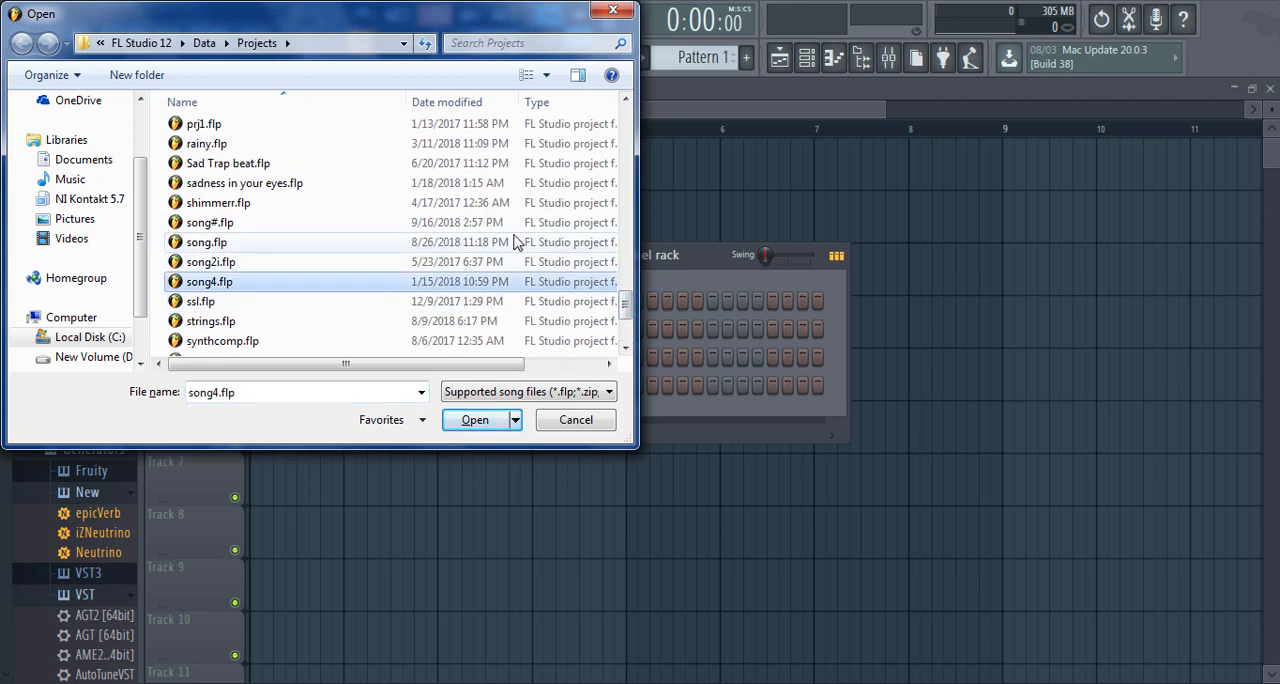
left_click(474, 420)
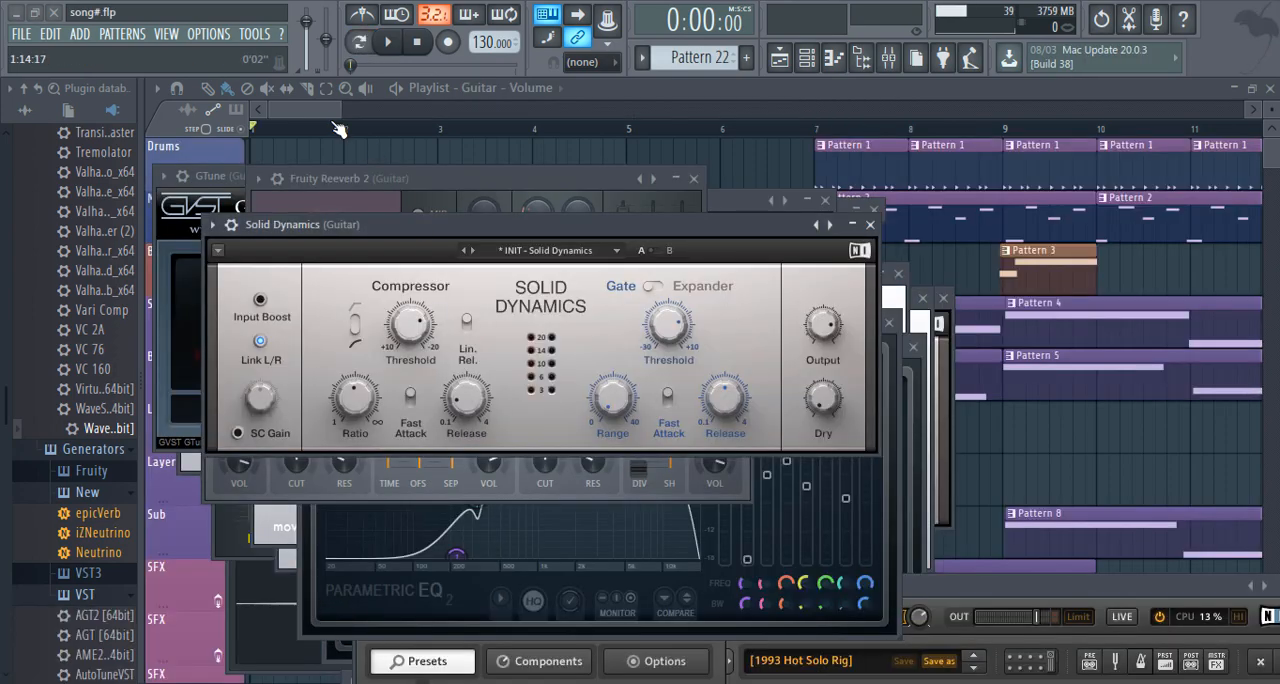
Close the plugin windows and bring up the File menu for exporting.
left_click(868, 224)
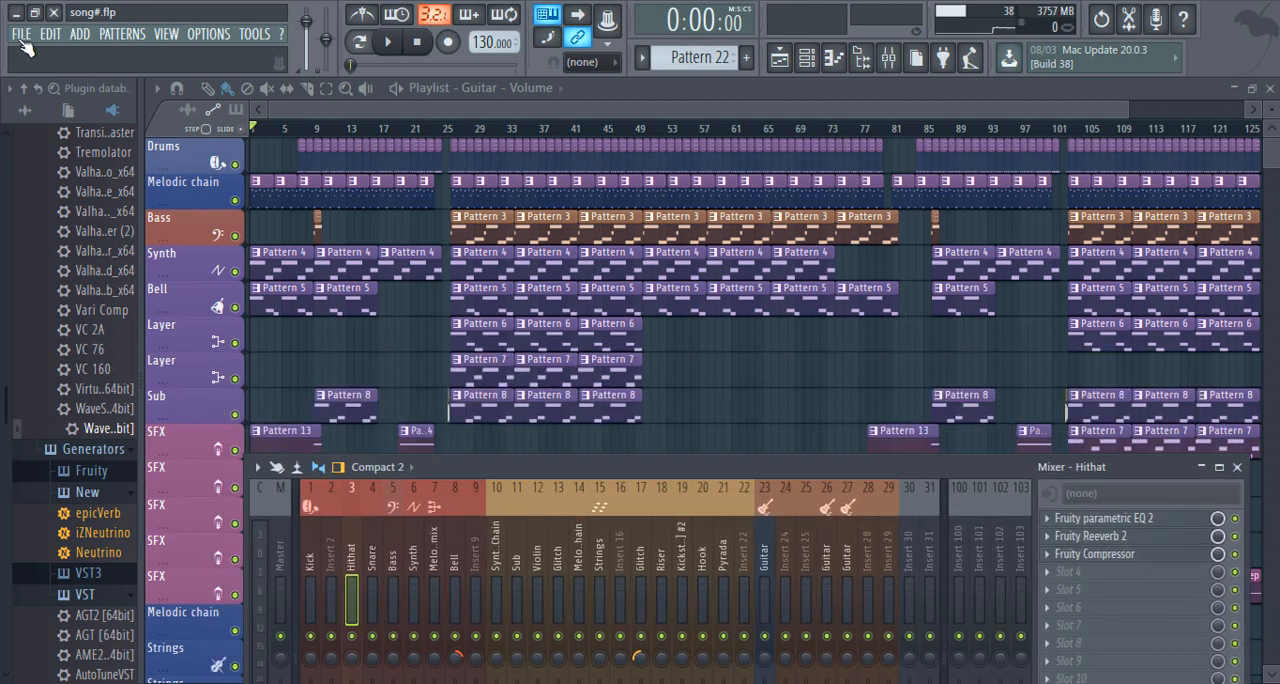
left_click(20, 32)
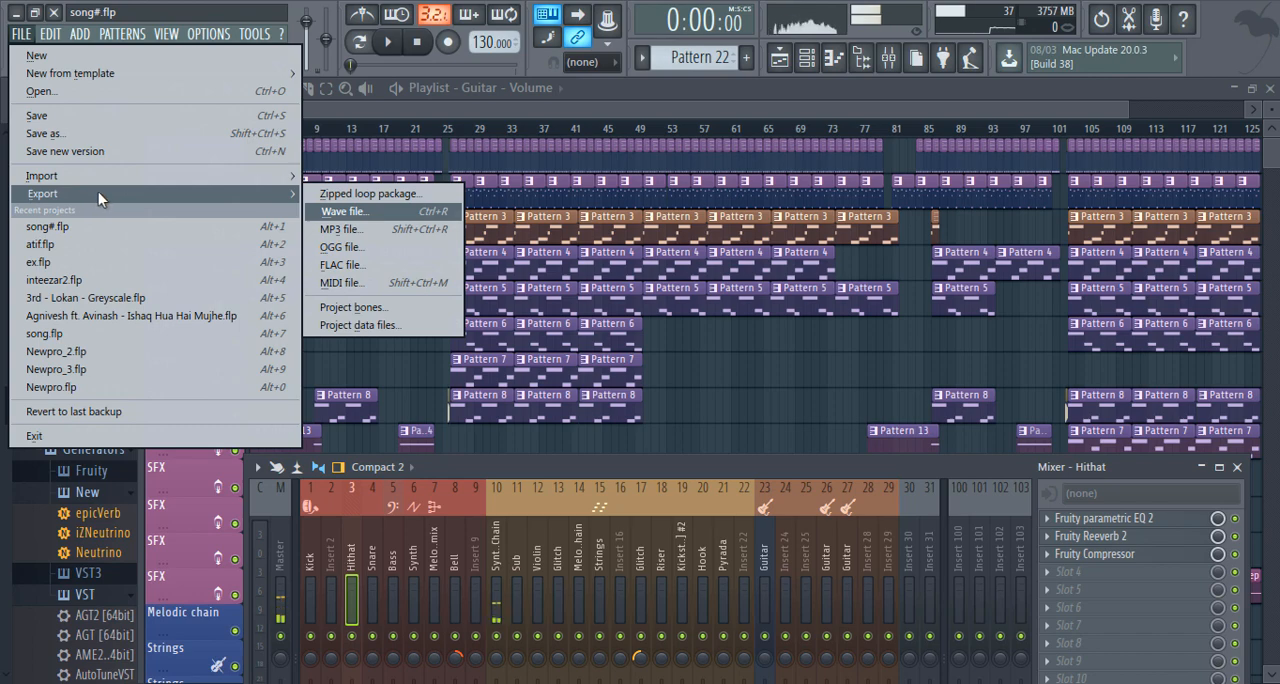
mouse_move(340, 230)
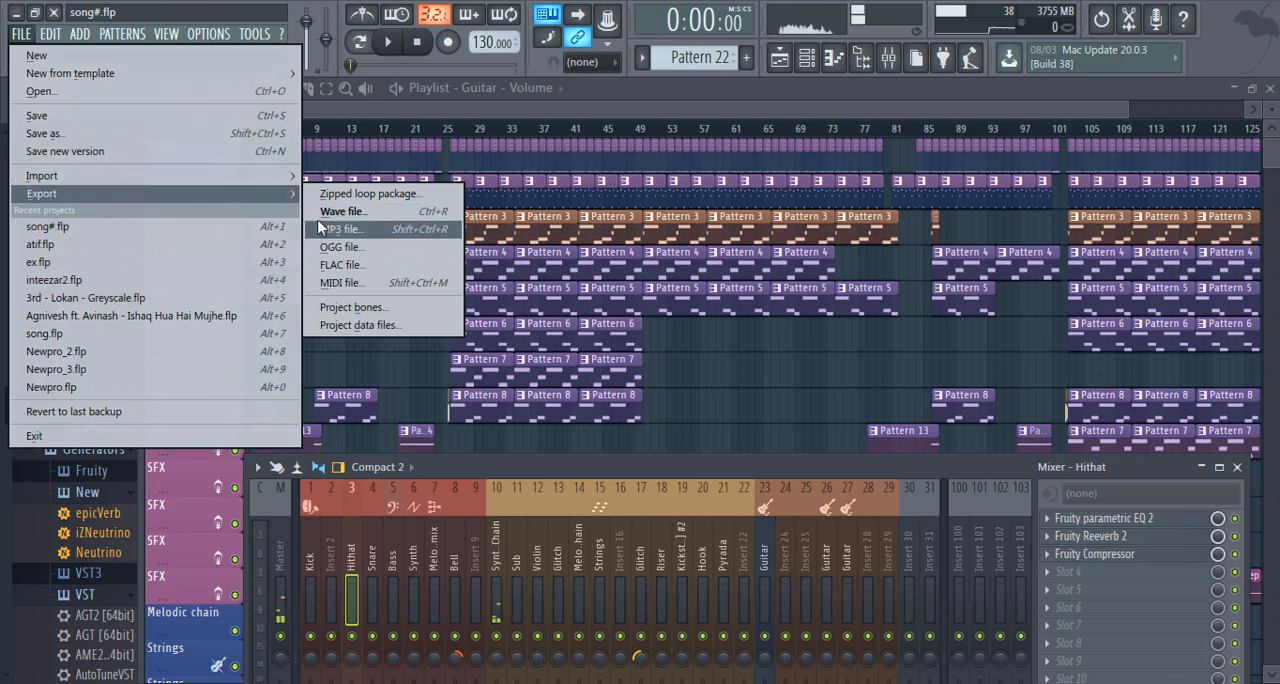
Export the song as song#.wav saved to the Desktop.
left_click(344, 212)
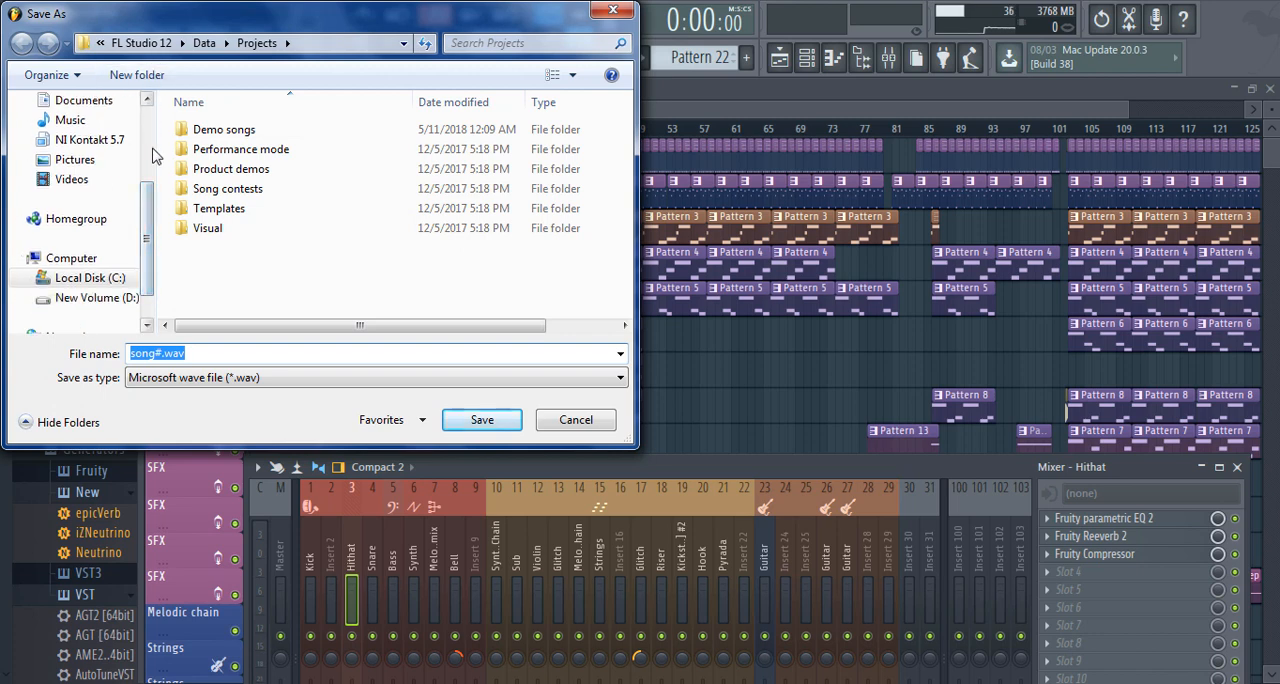
left_click(76, 128)
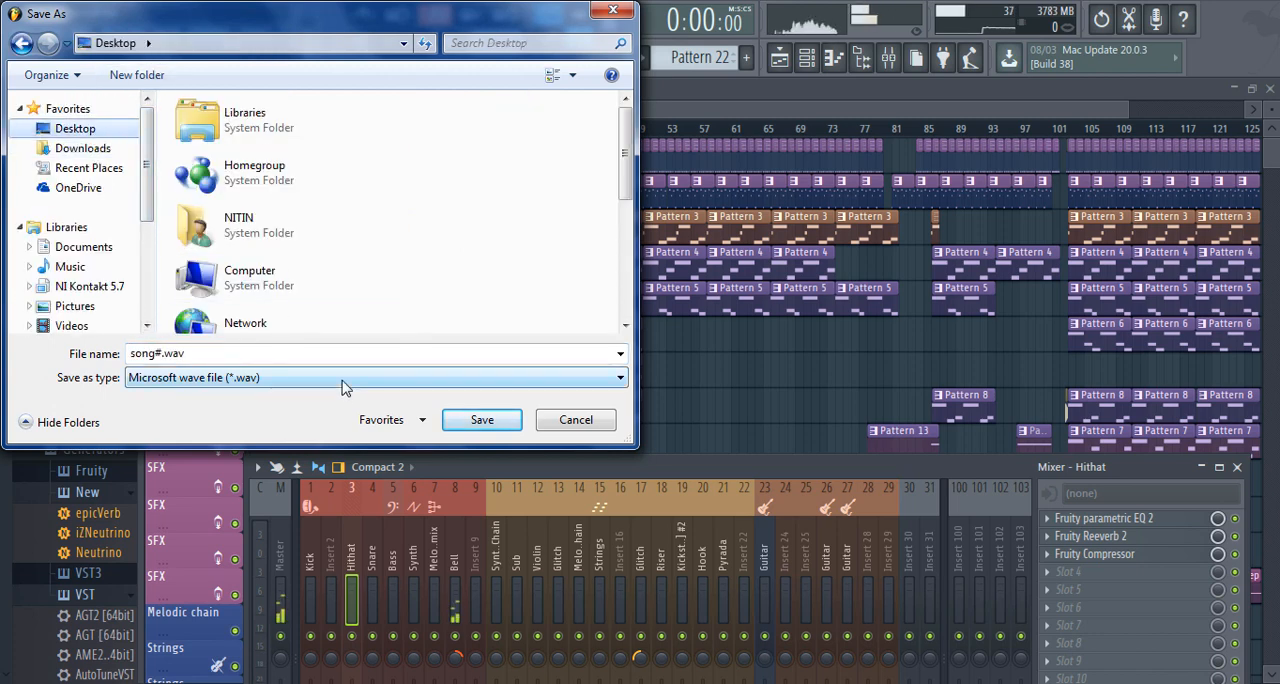
left_click(480, 420)
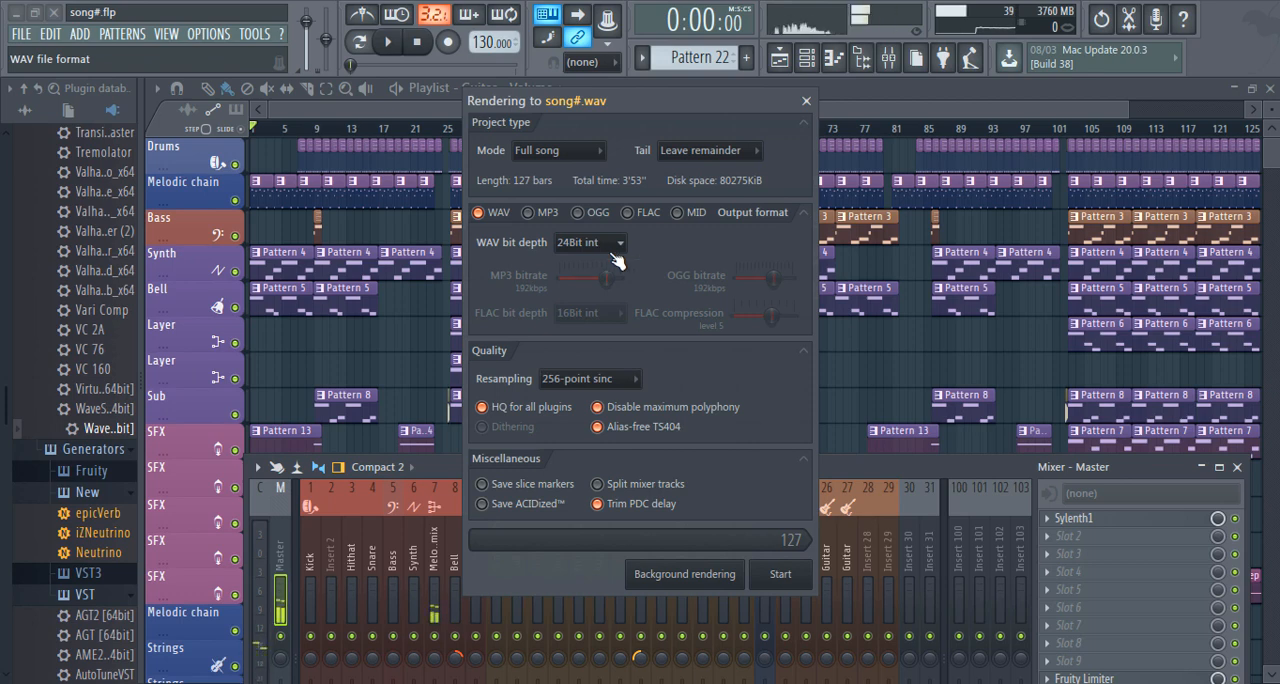
Render with 24Bit int depth and Split mixer tracks enabled, then start rendering the stems.
left_click(588, 242)
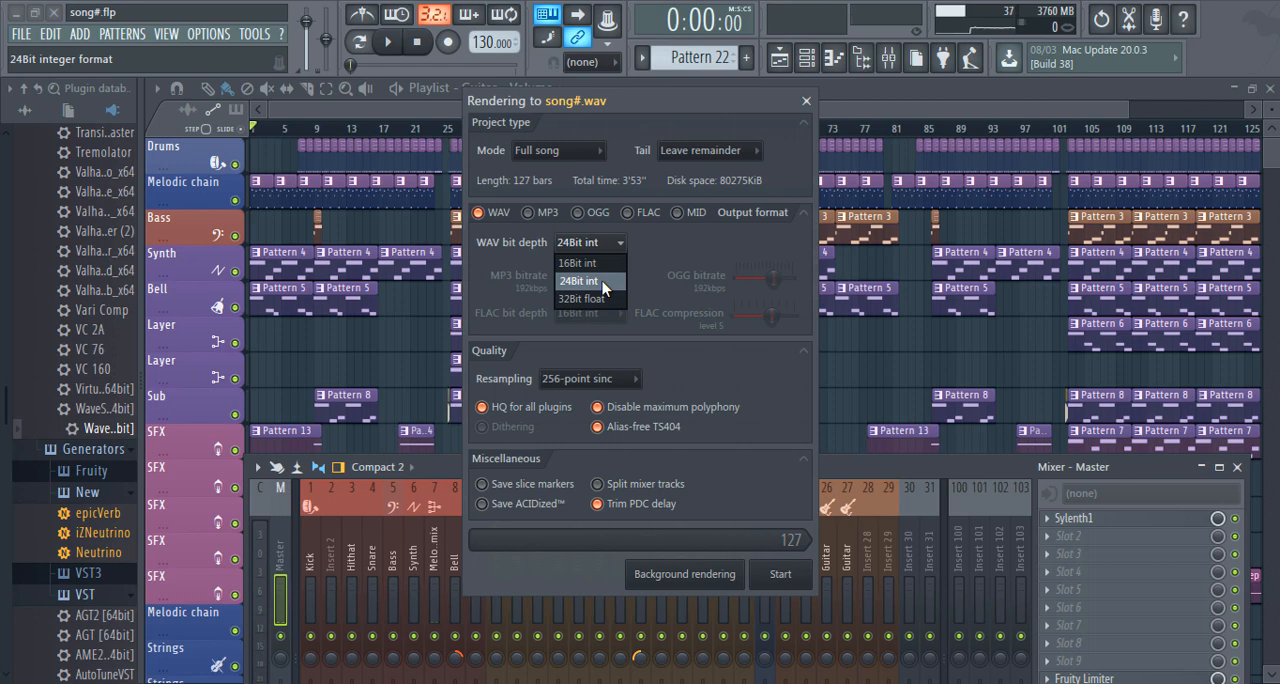
left_click(578, 280)
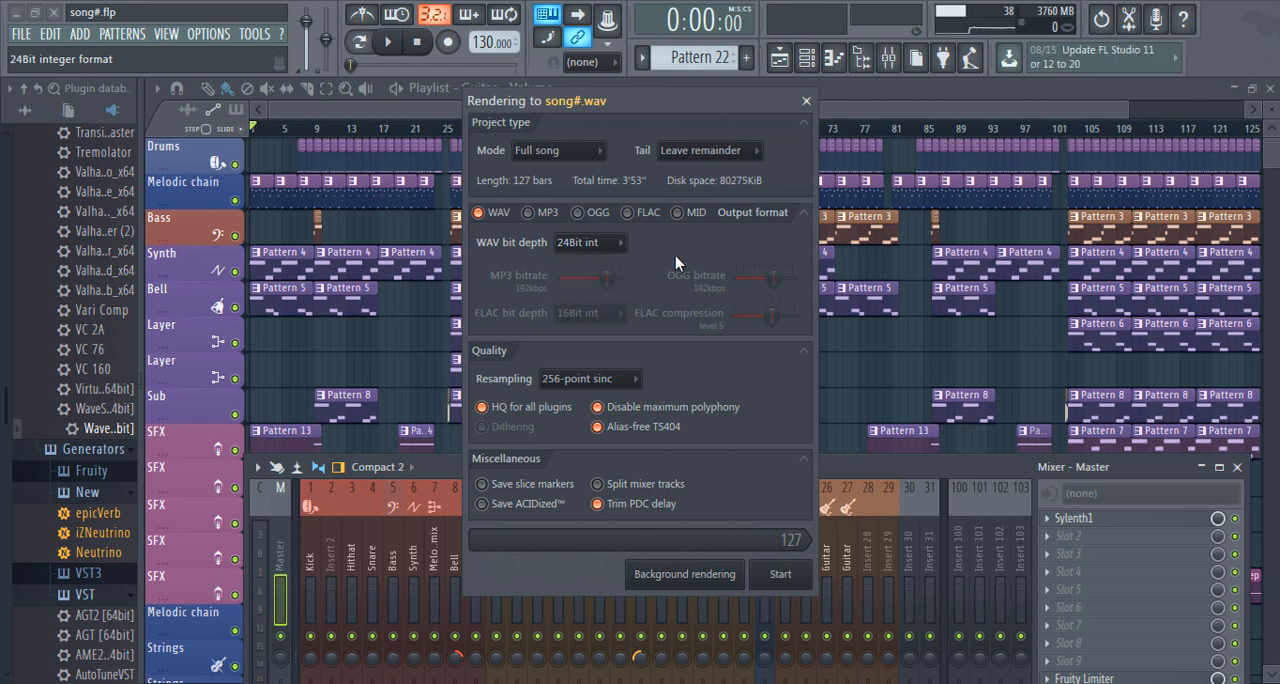
left_click(480, 428)
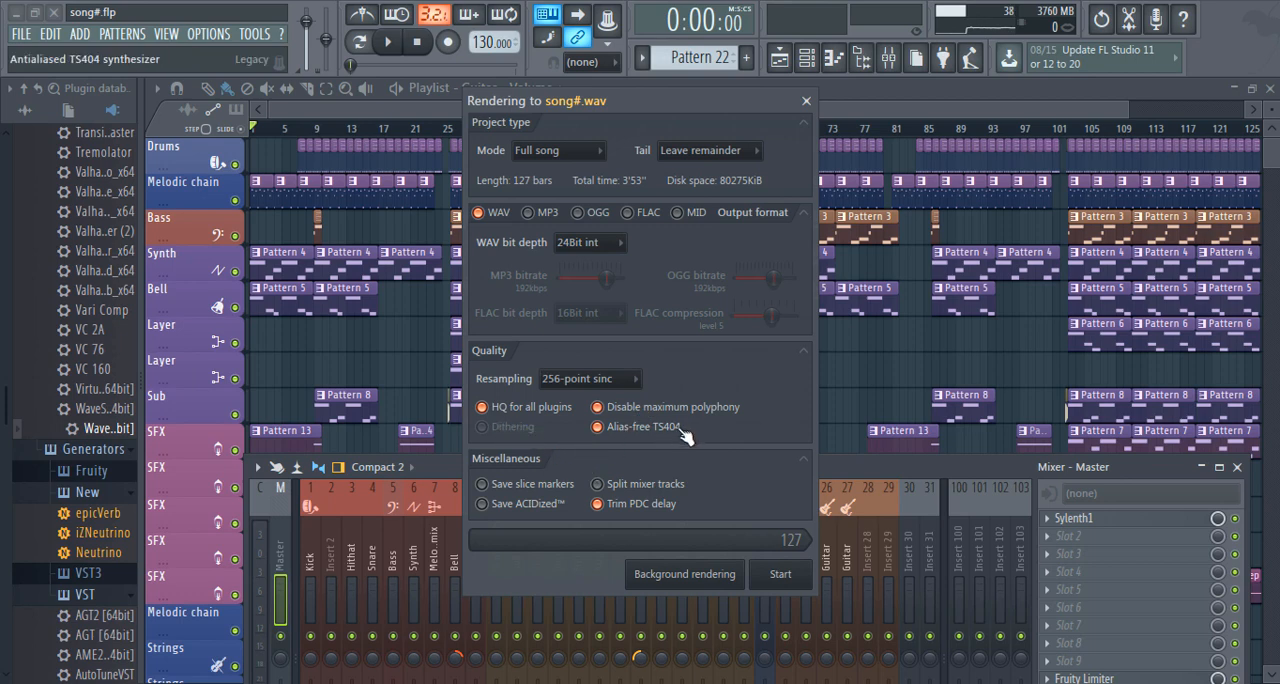
mouse_move(776, 492)
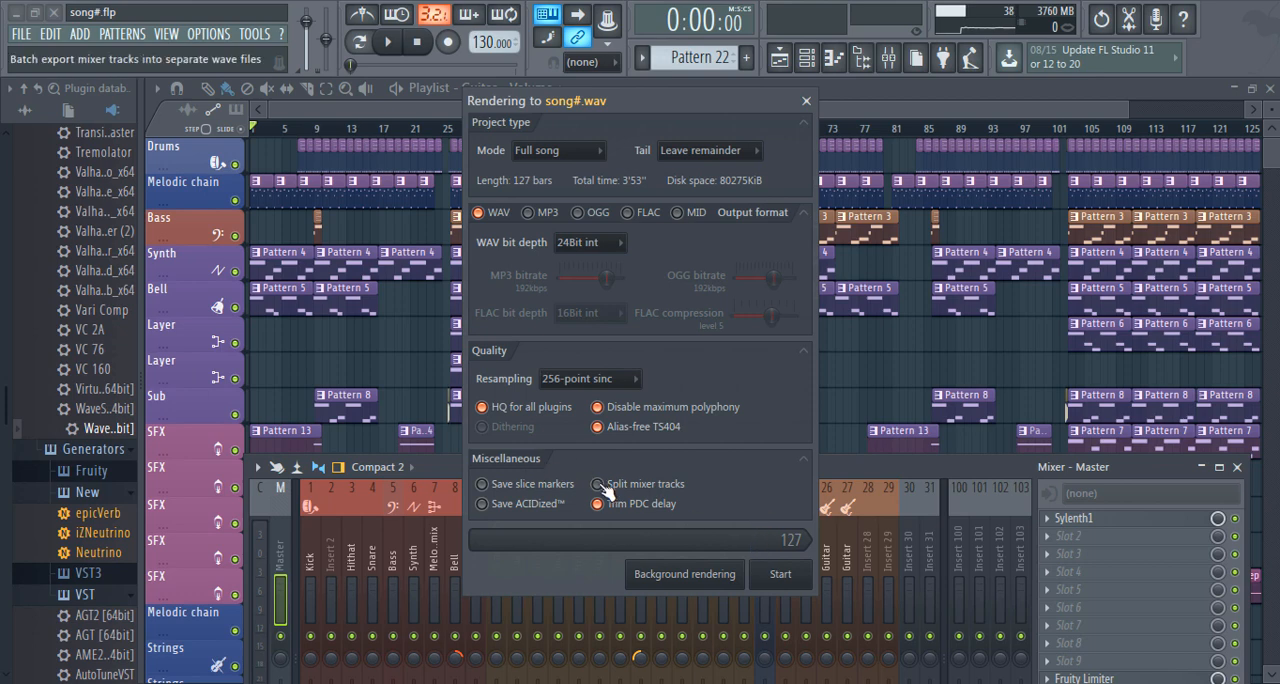
left_click(596, 484)
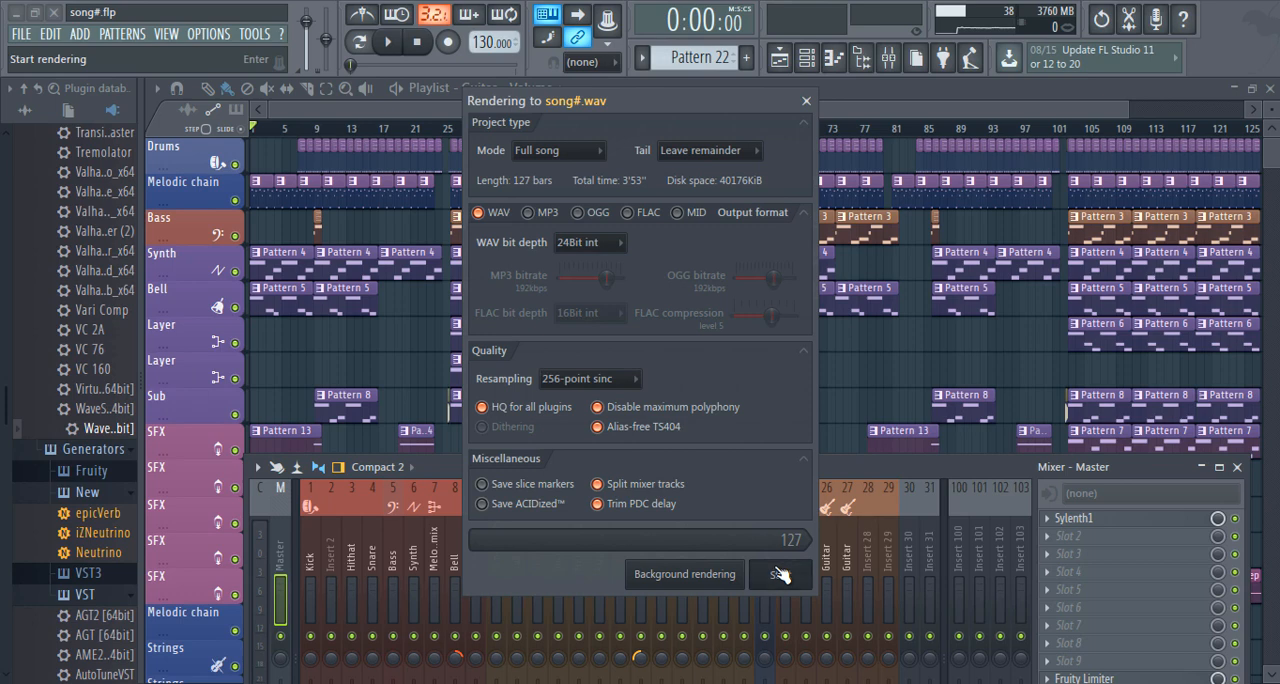
left_click(780, 574)
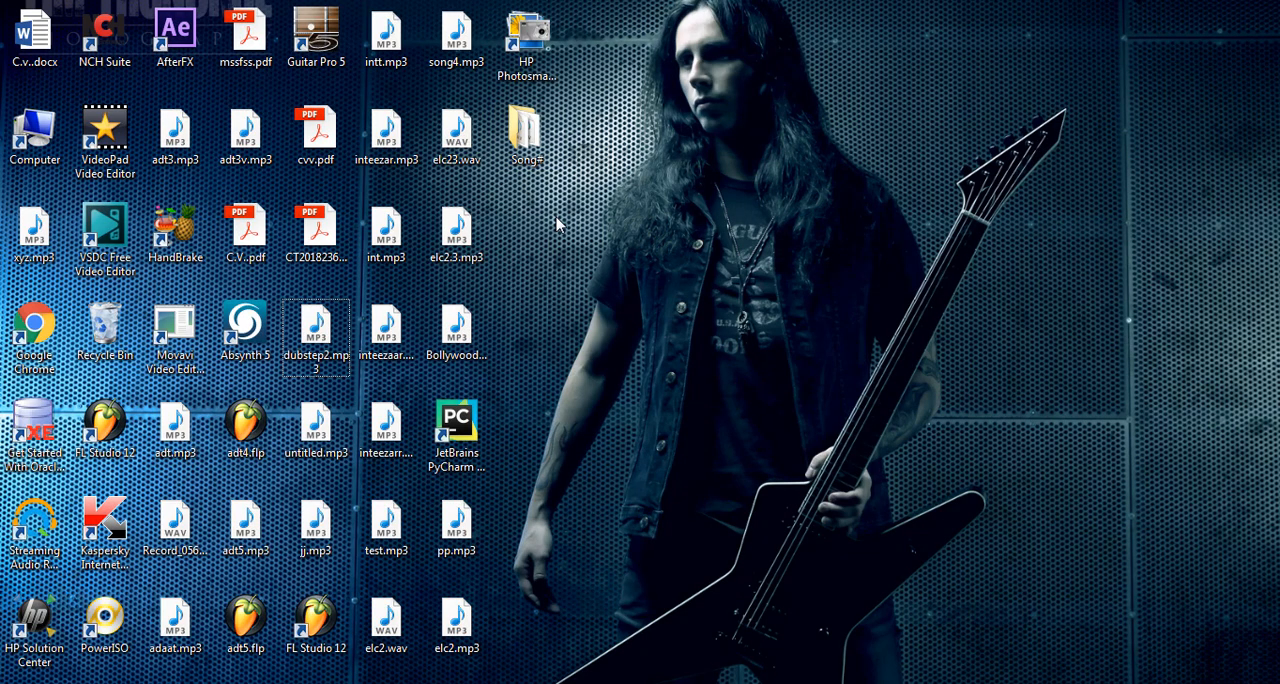
Open the Song# folder on the Desktop and select the song#_Bell.wav stem.
left_click(526, 130)
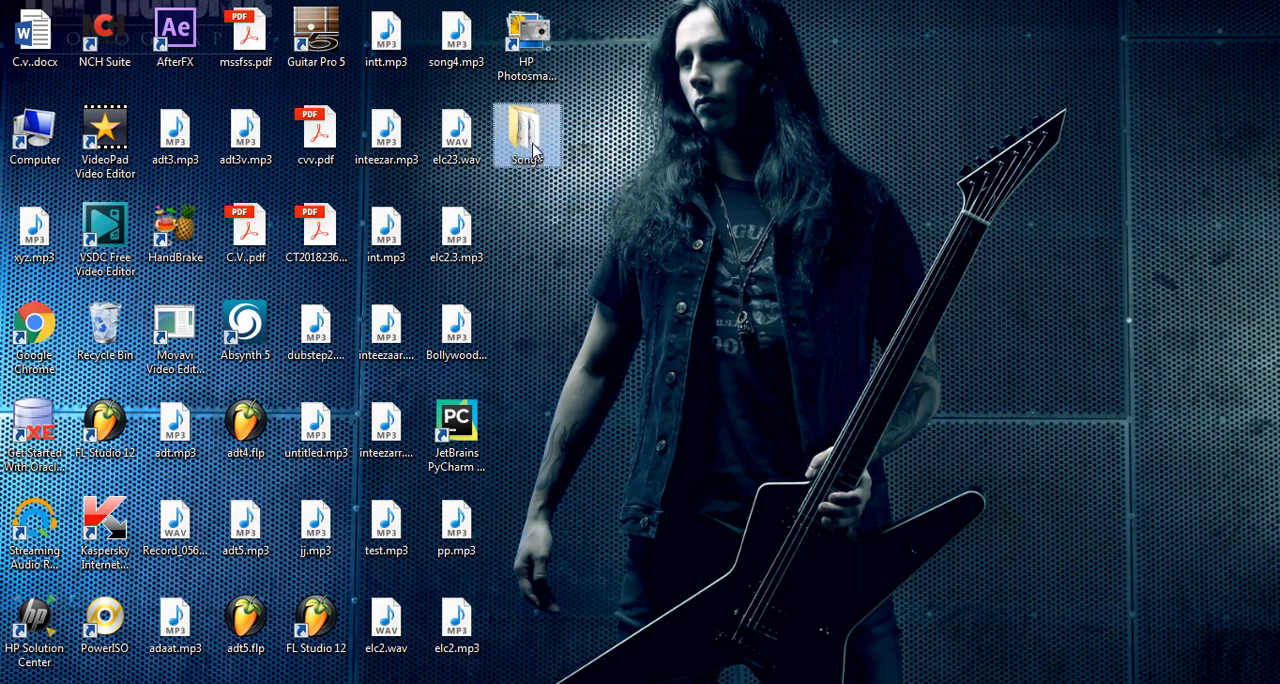
double_click(528, 136)
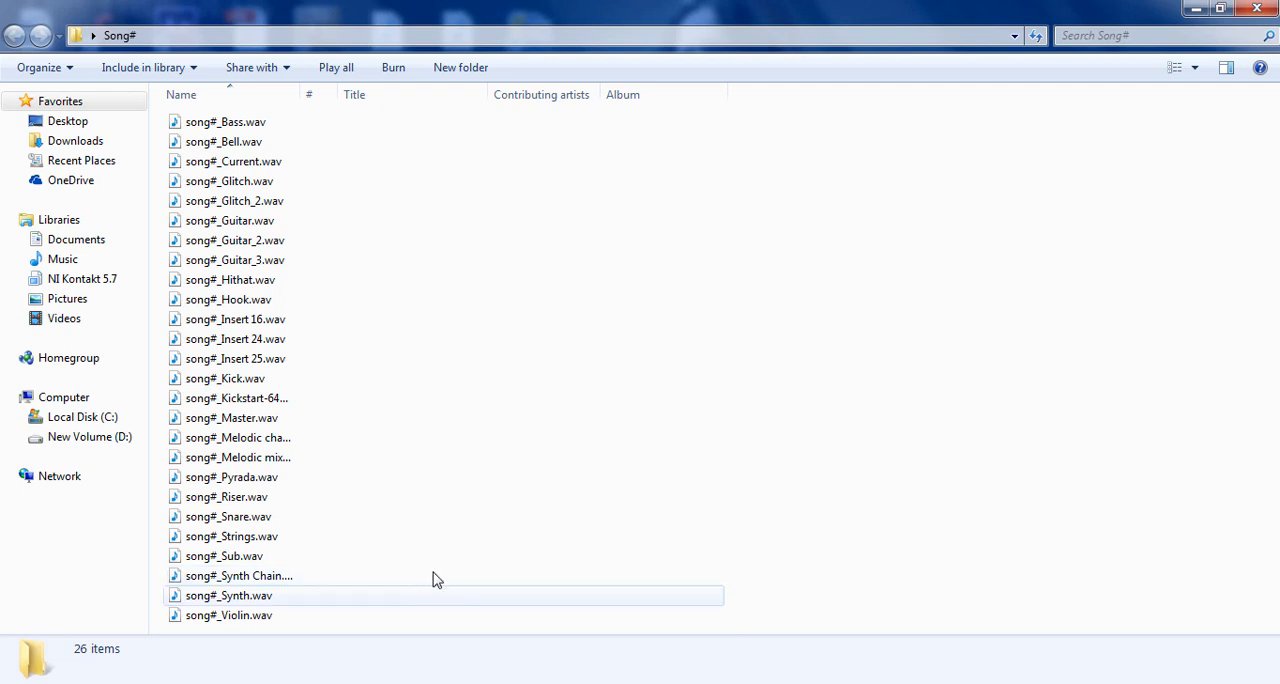
left_click(224, 140)
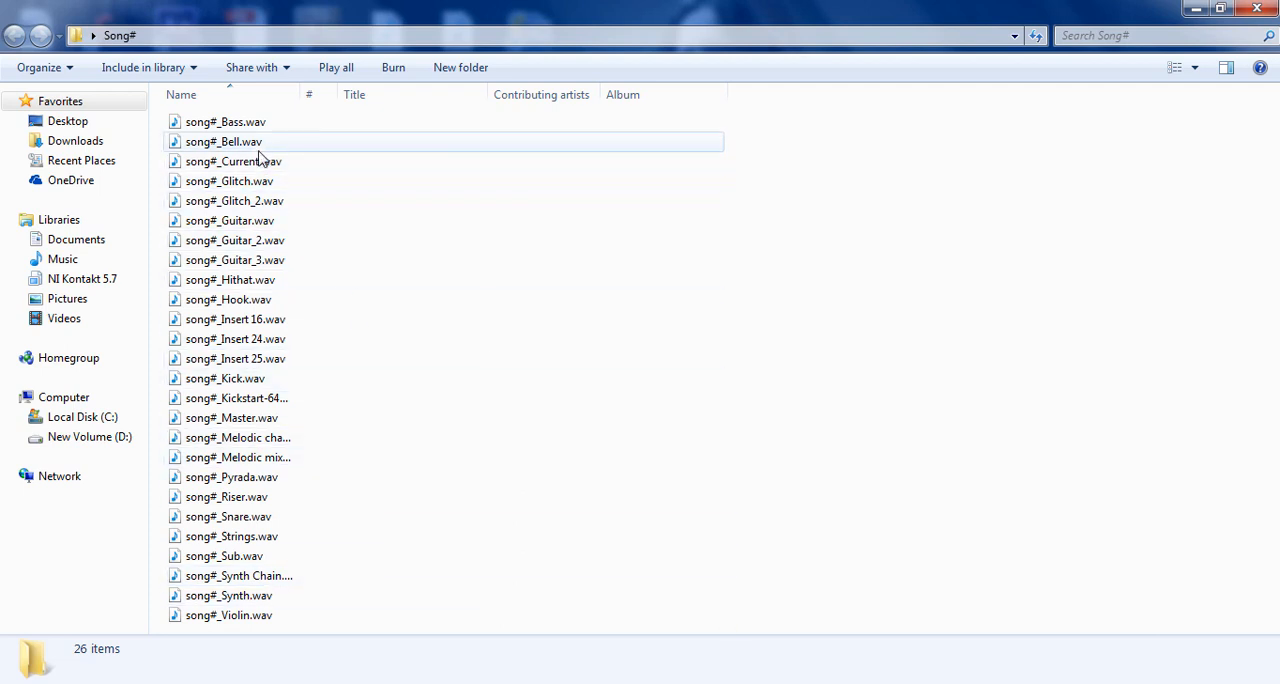
left_click(224, 140)
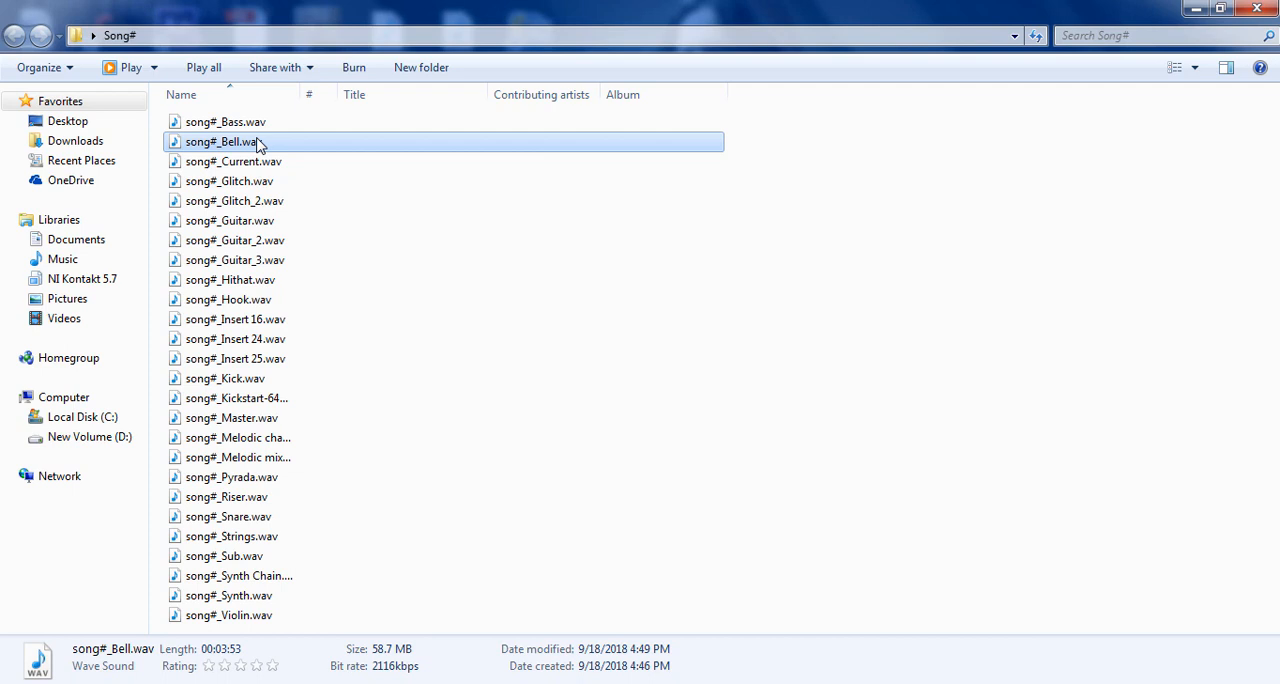
double_click(218, 140)
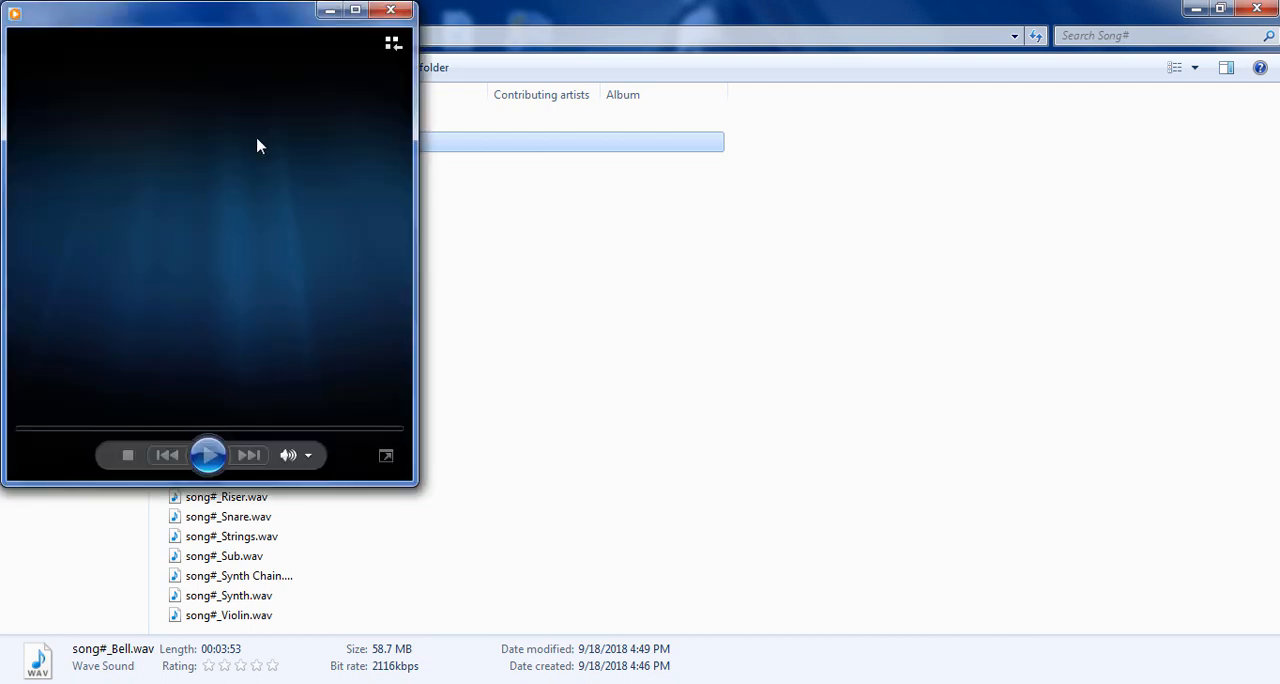
left_click(208, 456)
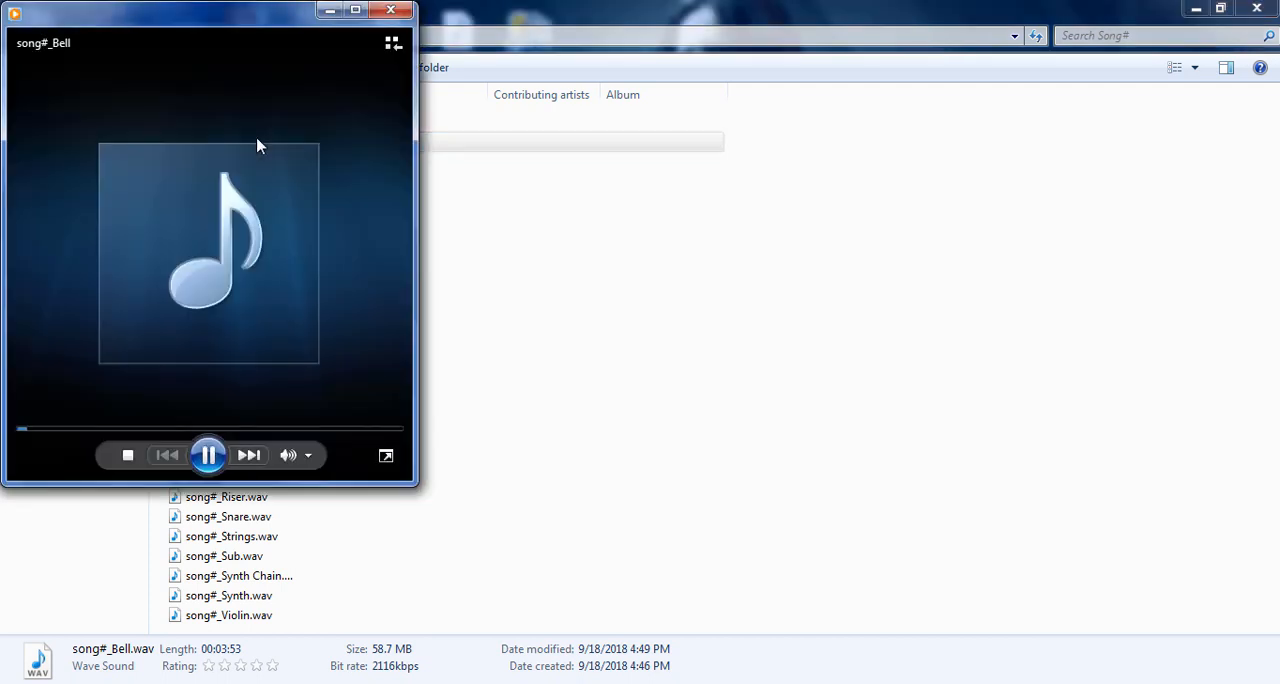
left_click(288, 456)
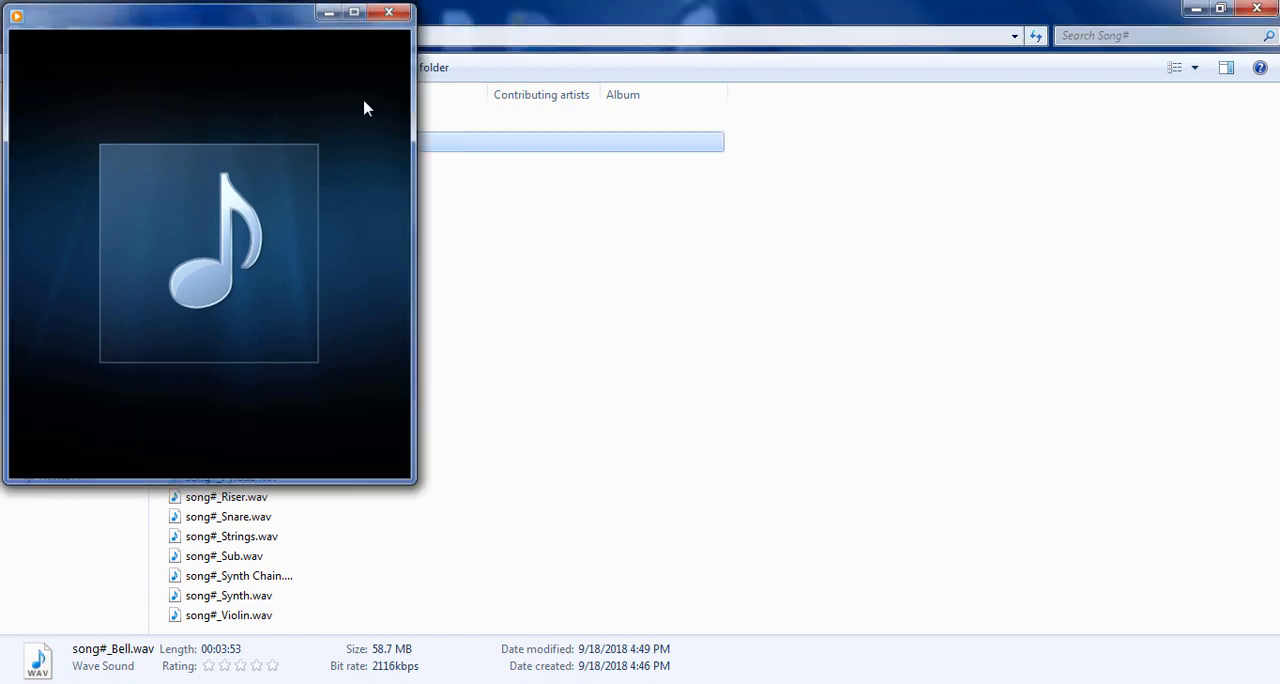
left_click(388, 12)
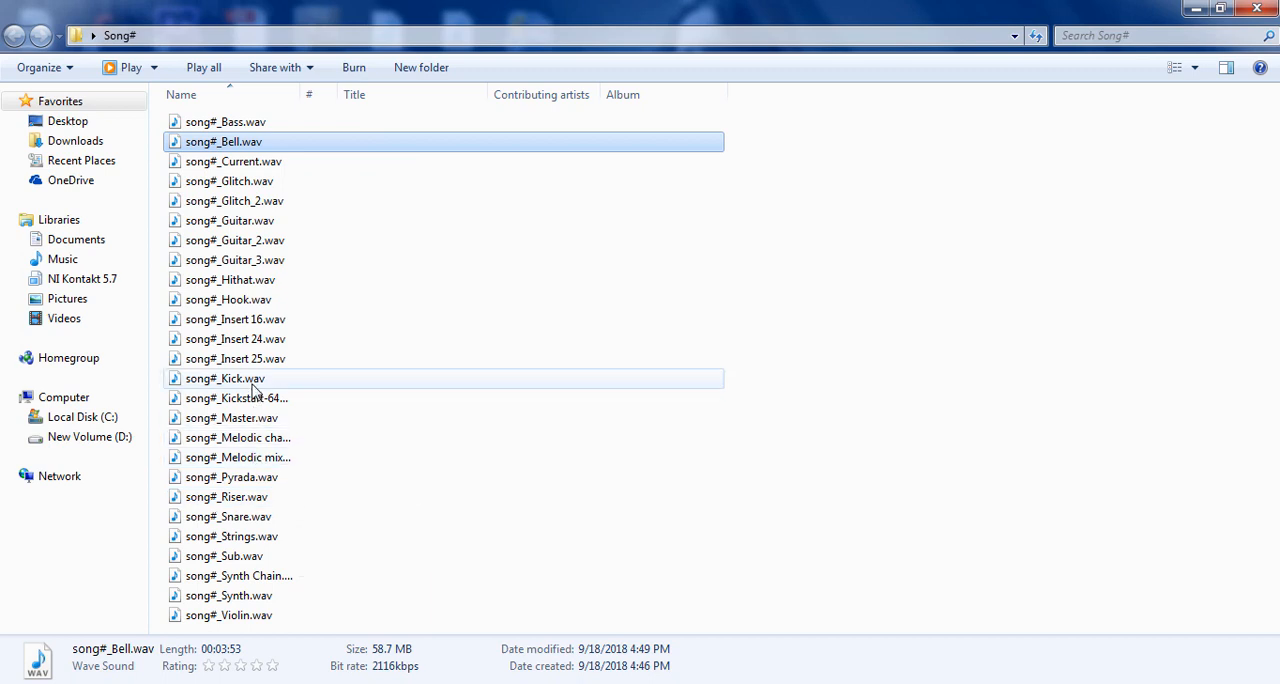
mouse_move(244, 260)
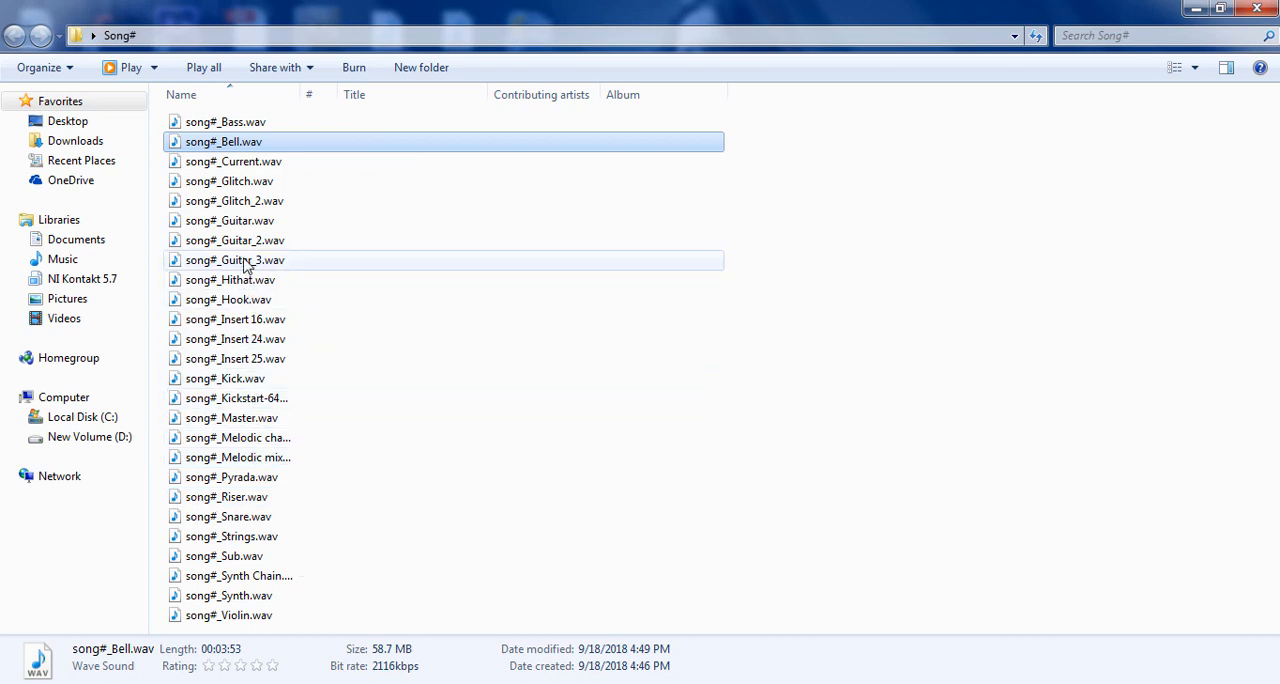
left_click(234, 240)
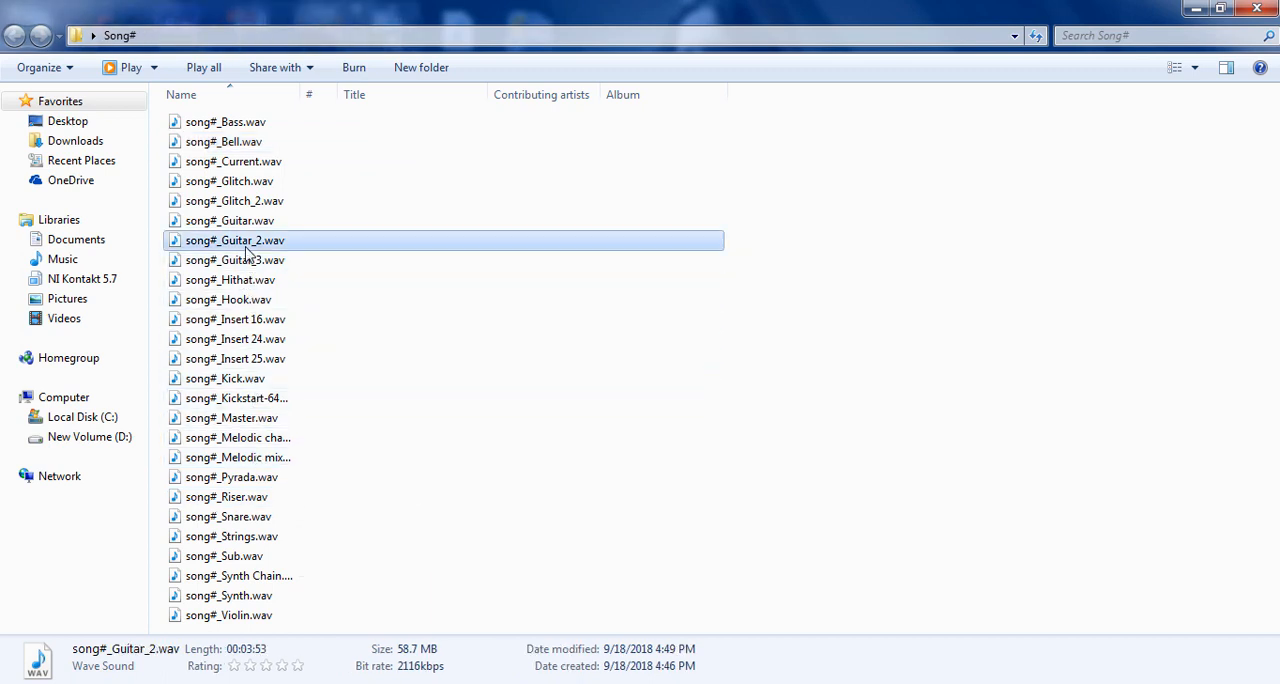
double_click(234, 240)
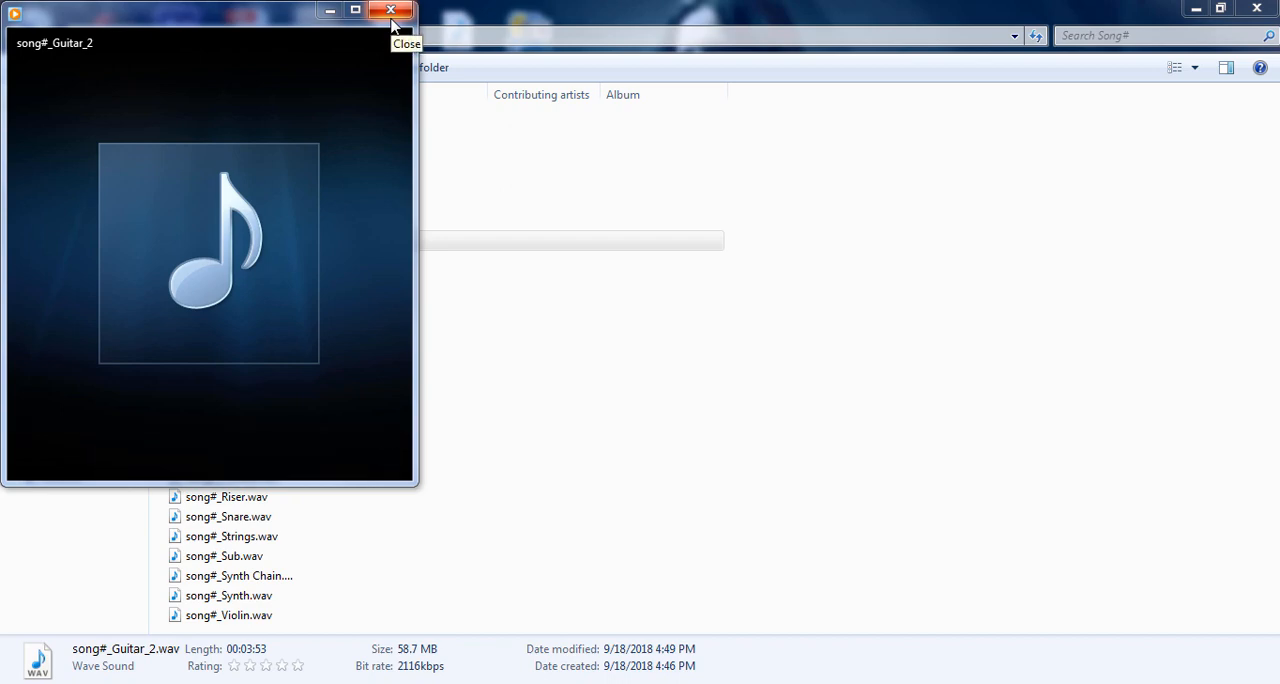
left_click(390, 10)
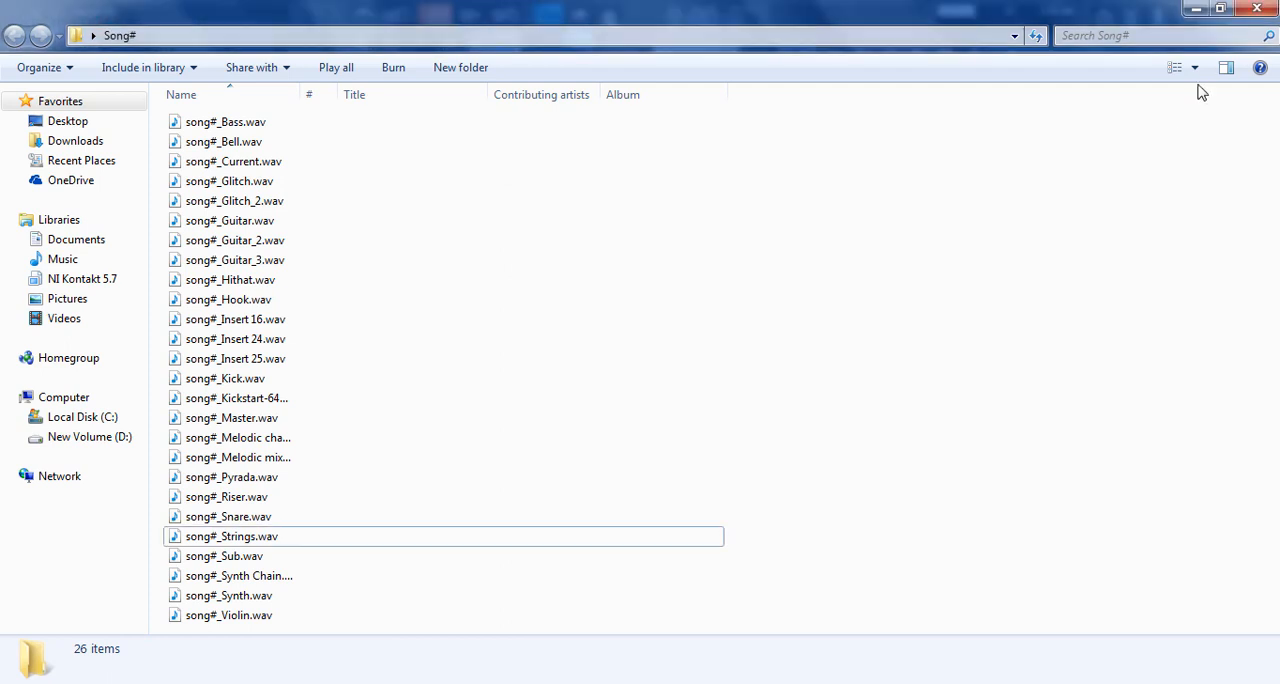
Show the stems as large icons, select all 26 files and drag them into FL Studio.
left_click(1176, 68)
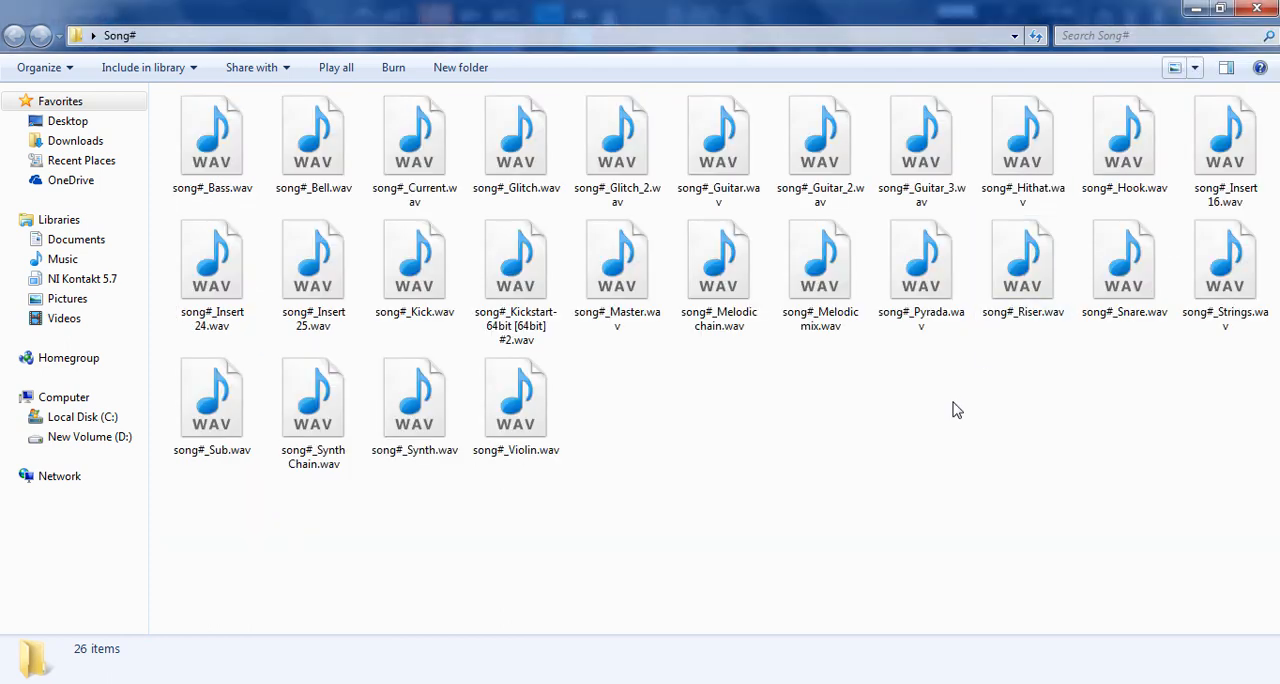
left_click(516, 396)
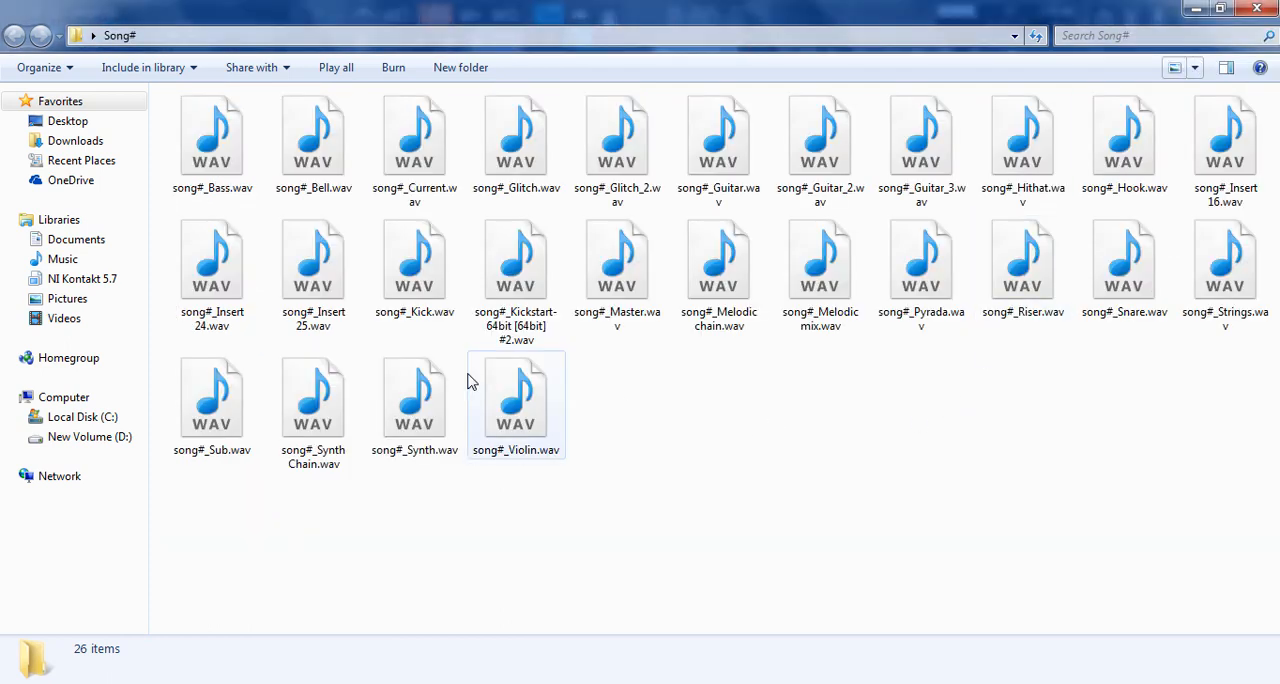
key("ctrl+a")
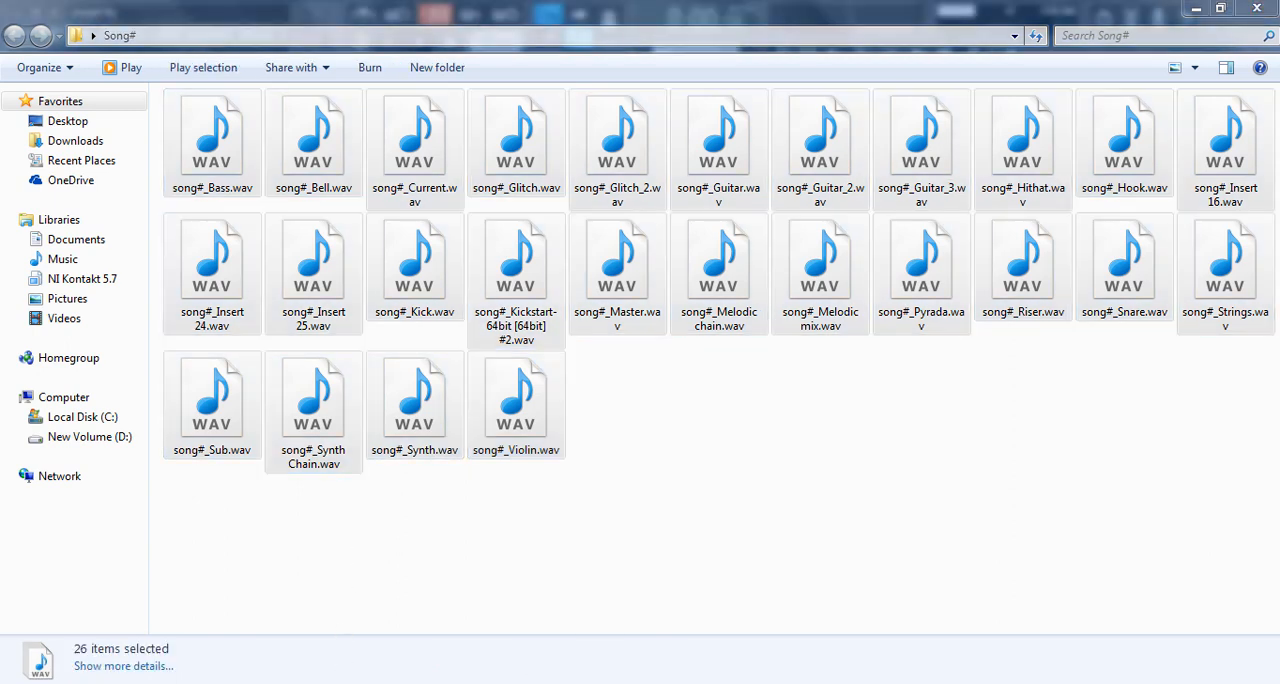
left_click_drag(312, 400, 304, 610)
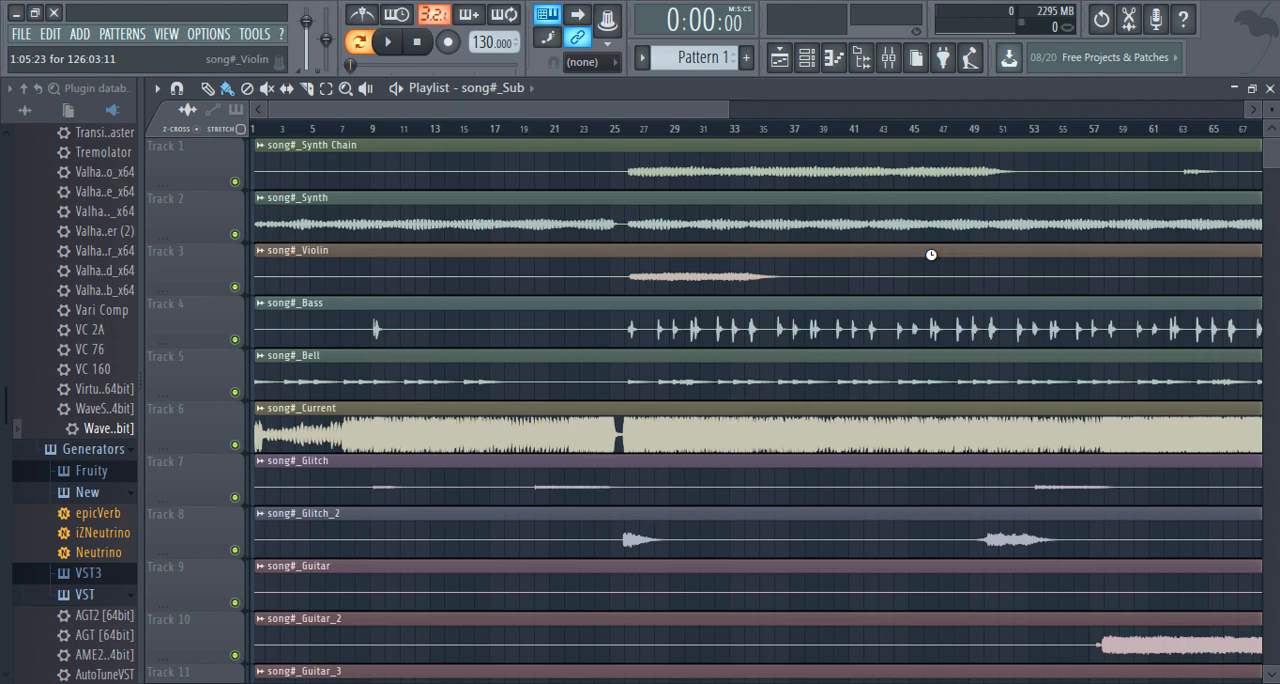
Review the dropped stem audio clips across their playlist tracks.
scroll("down", 3)
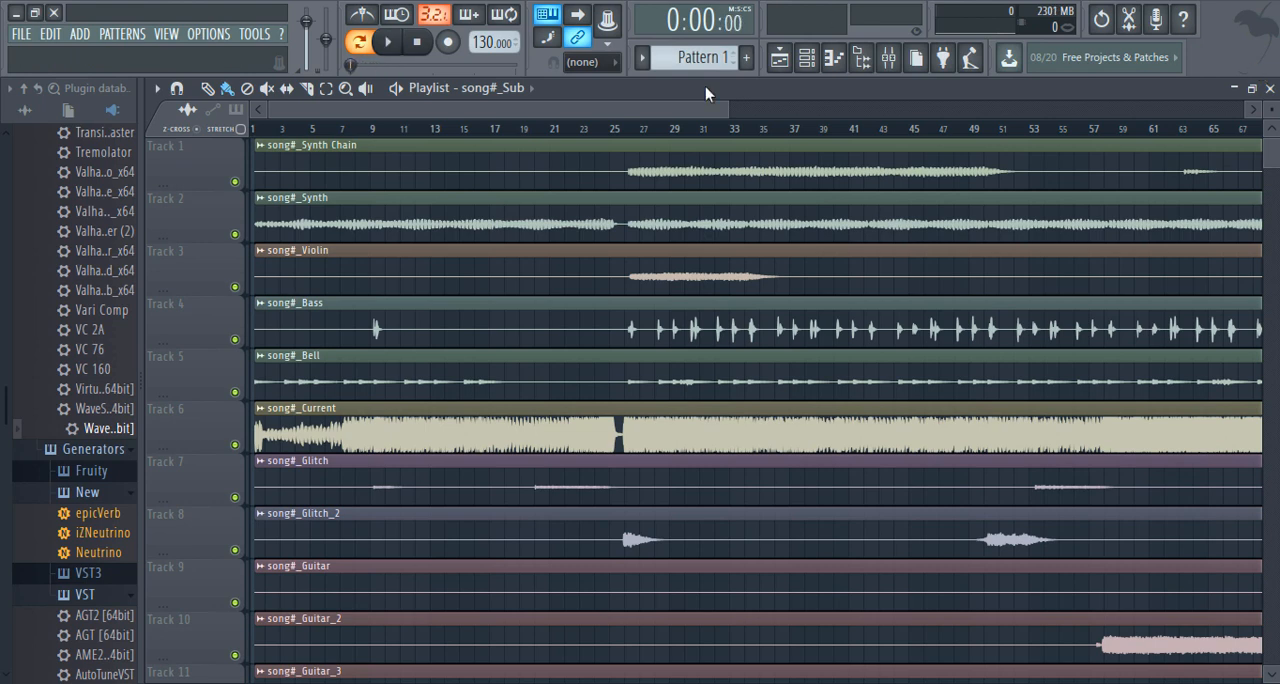
left_click(386, 42)
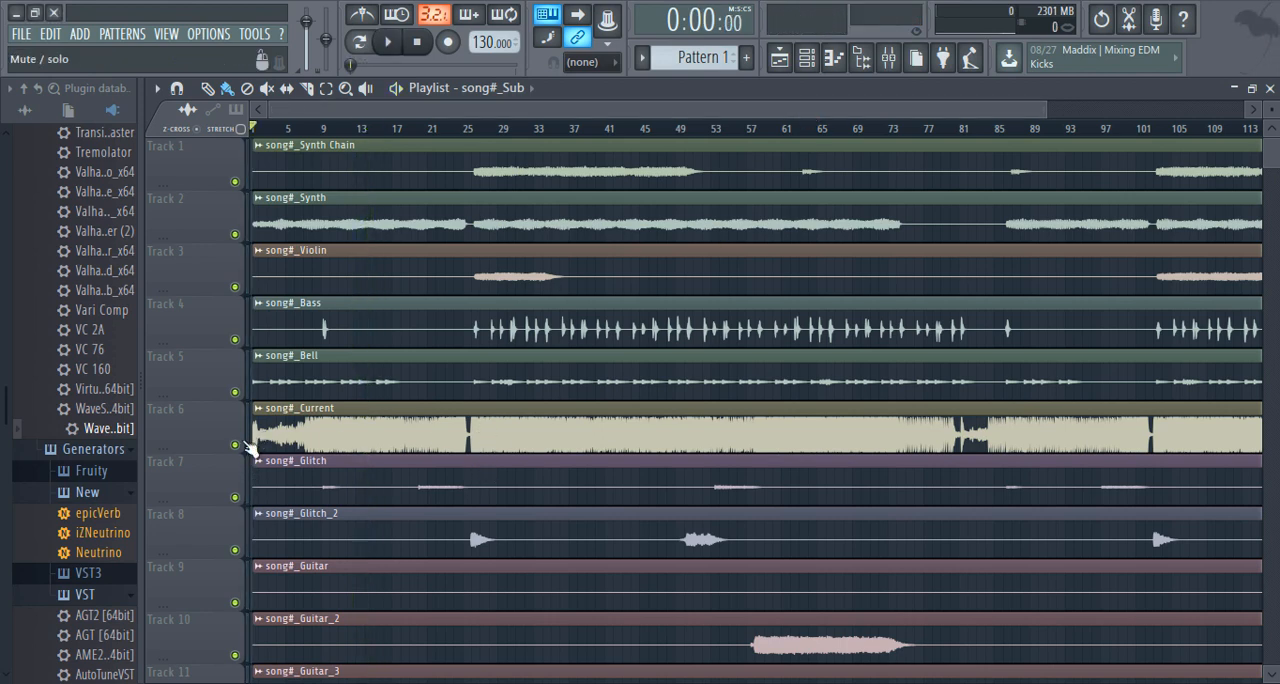
Solo and play the song#_Current stem, then solo the song#_Synth stem instead.
left_click(388, 42)
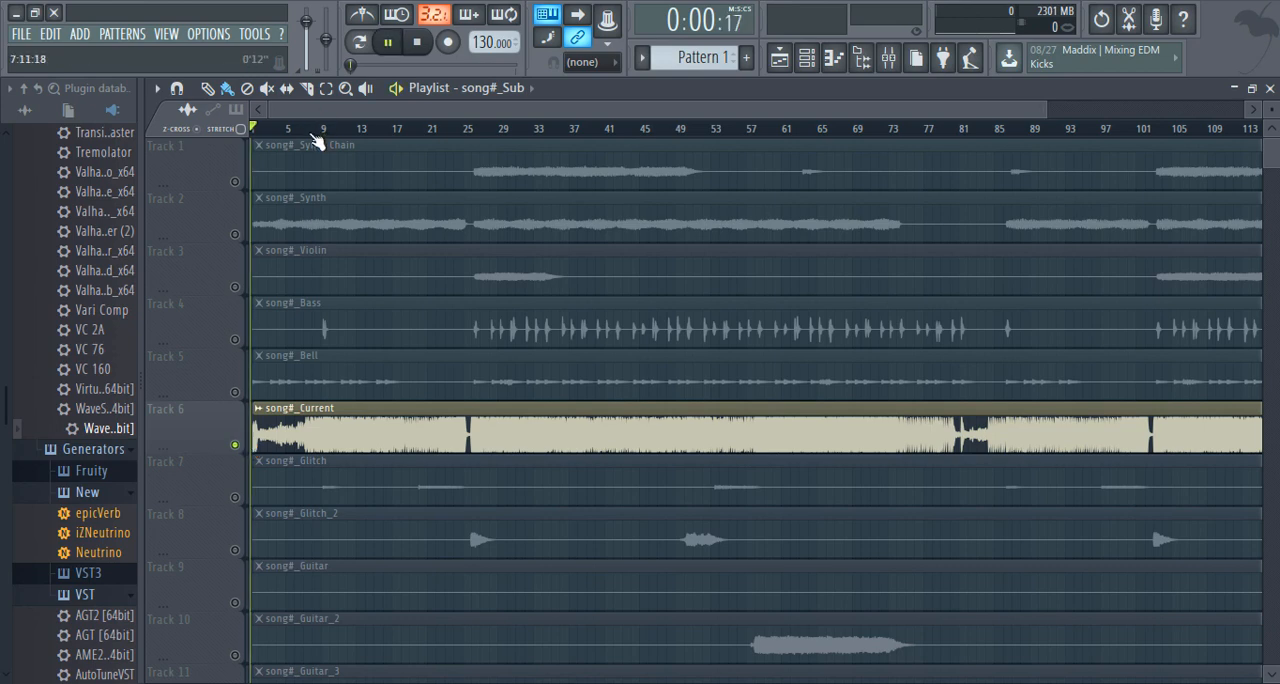
left_click(322, 128)
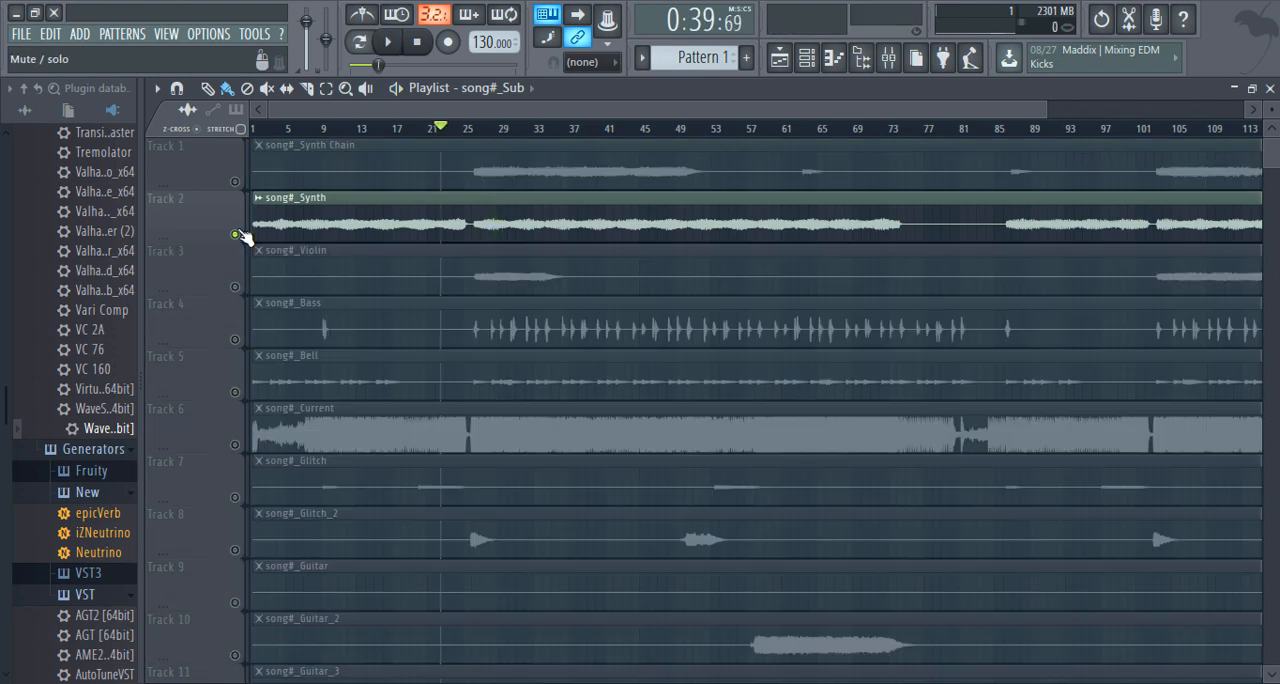
left_click(388, 42)
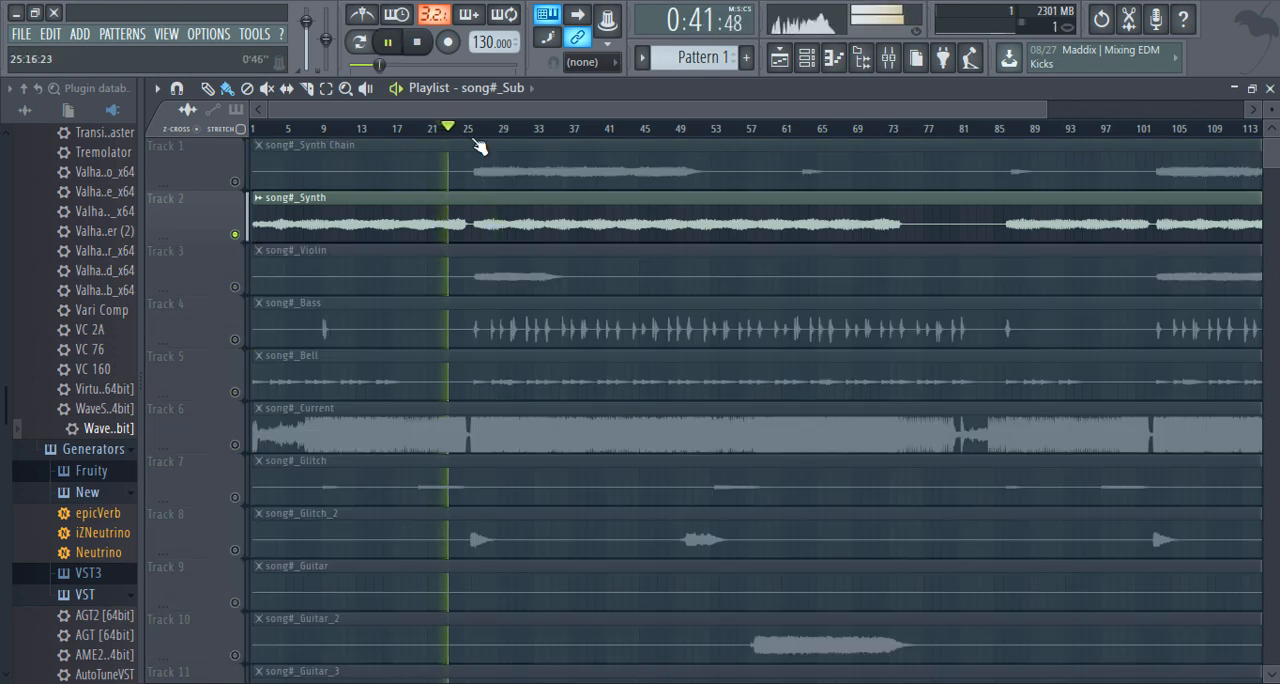